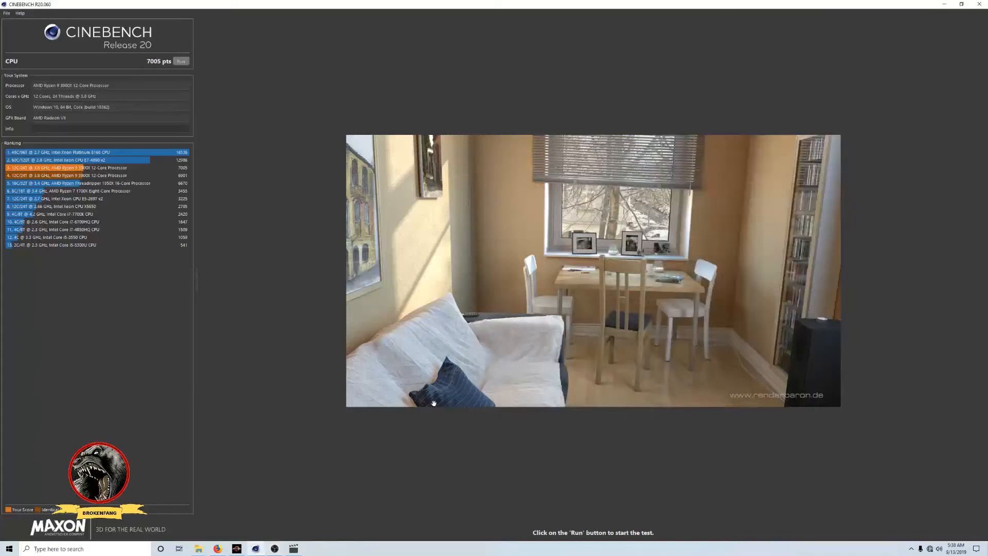
{"action": "mouse_move", "coordinate": [429, 404]}
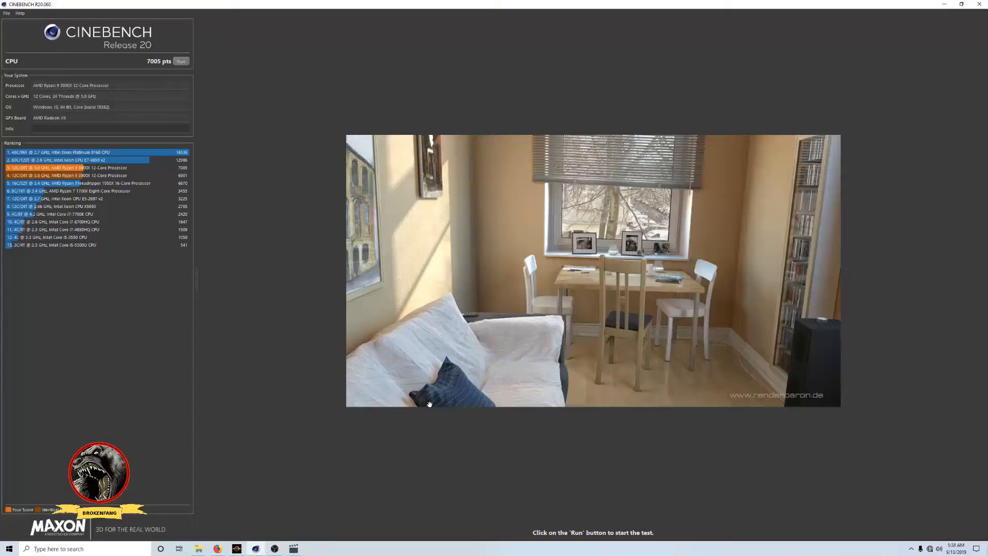
{"action": "mouse_move", "coordinate": [368, 474]}
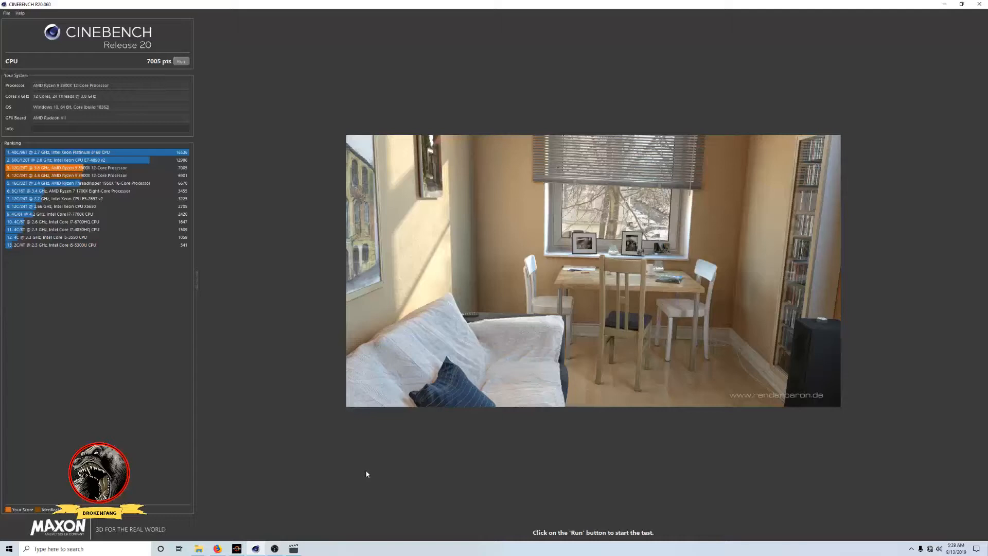
{"action": "mouse_move", "coordinate": [346, 489]}
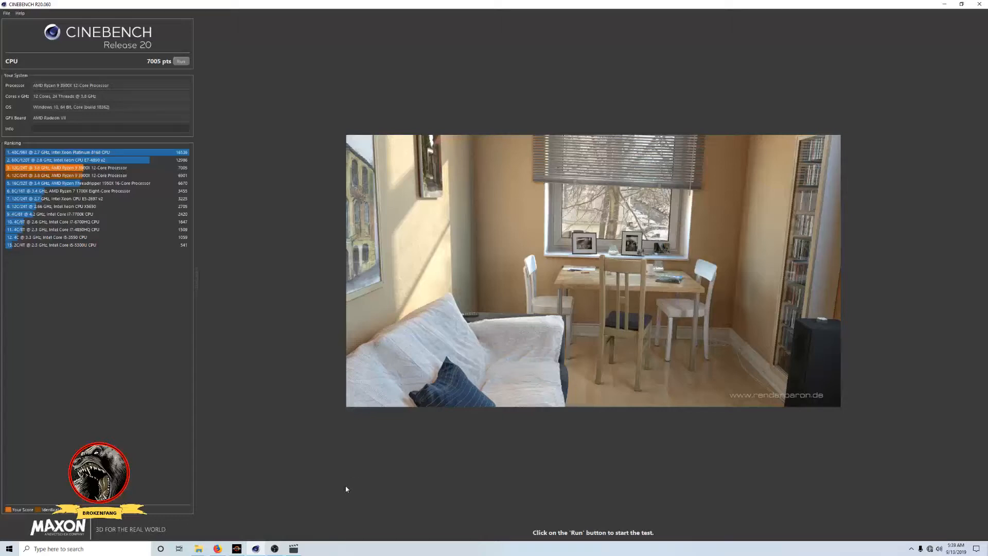
{"action": "mouse_move", "coordinate": [274, 549]}
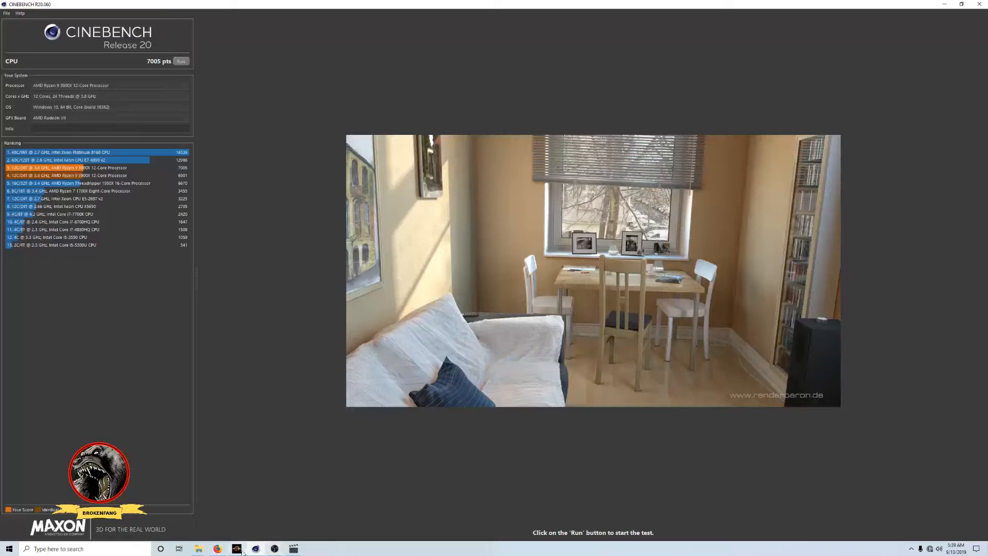
Bring up Ryzen Master's Home monitor from the taskbar, showing CPU temperature around 48 °C
{"action": "left_click", "coordinate": [237, 549]}
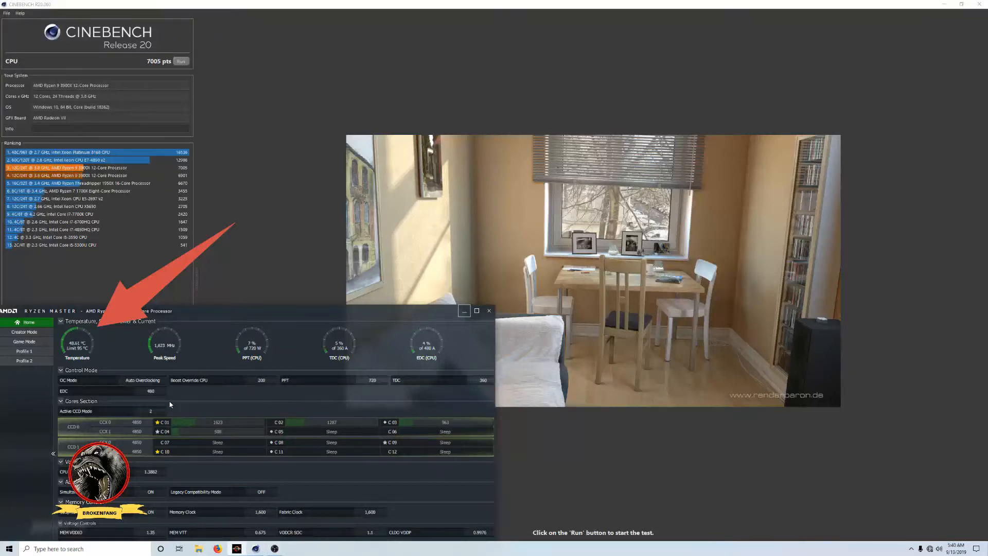
{"action": "mouse_move", "coordinate": [67, 343]}
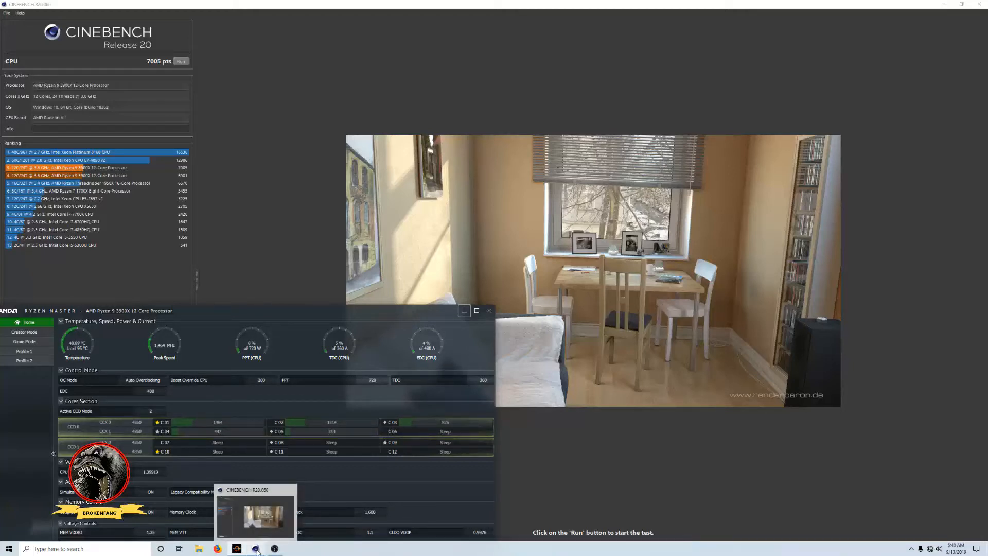
{"action": "left_click", "coordinate": [275, 549]}
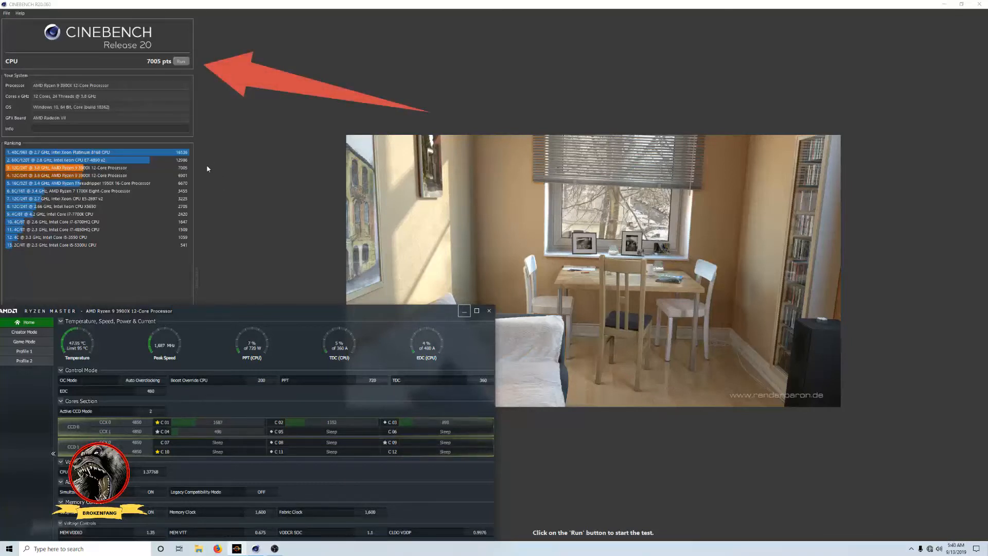
{"action": "mouse_move", "coordinate": [77, 344]}
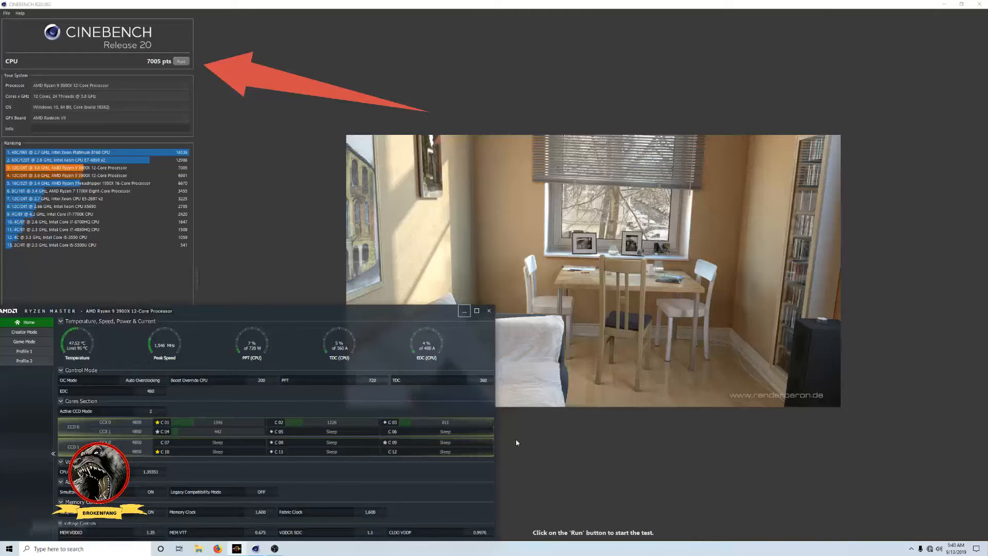
{"action": "right_click", "coordinate": [199, 549]}
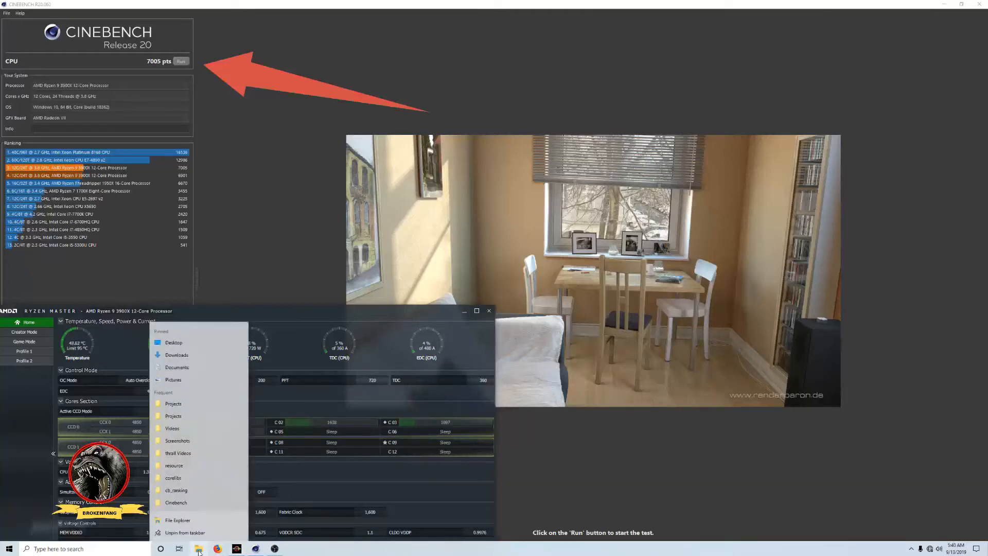
{"action": "left_click", "coordinate": [178, 520]}
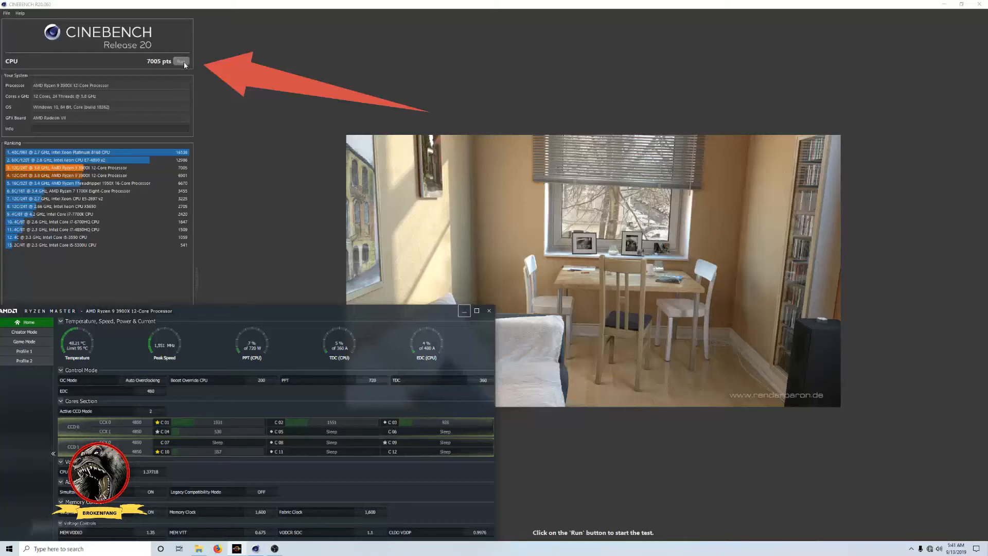
Start the Cinebench R20 CPU render test with Ryzen Master's temperature monitor kept in front
{"action": "left_click", "coordinate": [181, 61]}
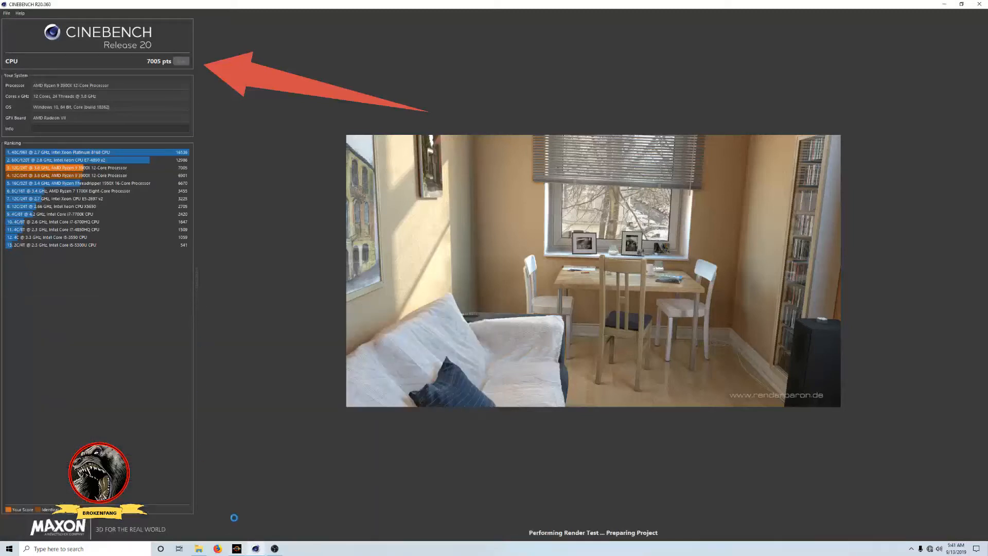
{"action": "left_click", "coordinate": [236, 548]}
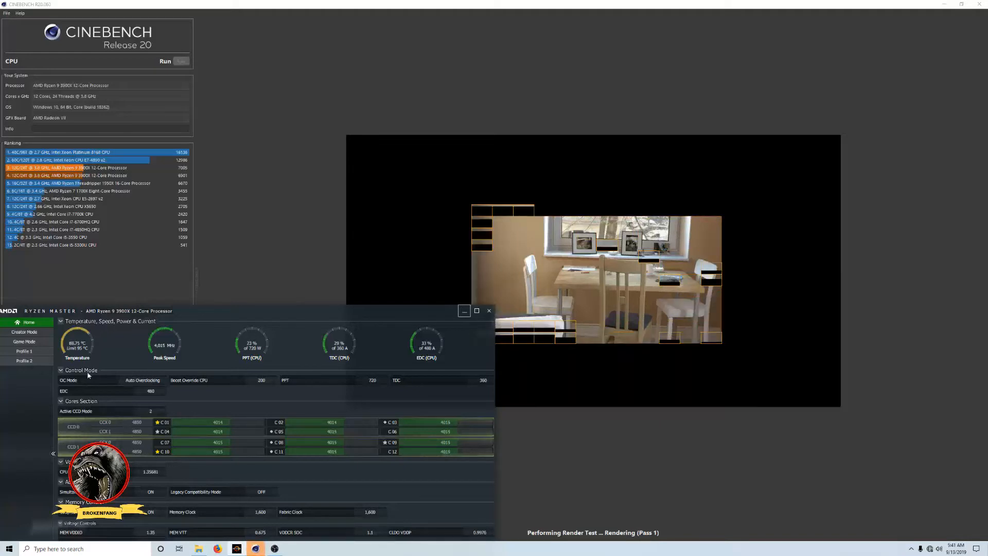
{"action": "mouse_move", "coordinate": [77, 346]}
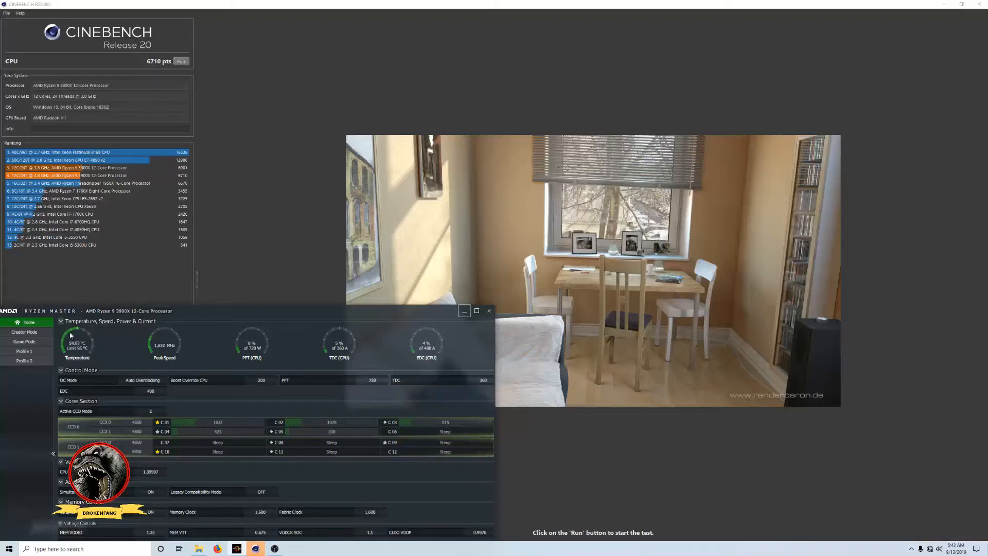
{"action": "mouse_move", "coordinate": [72, 345]}
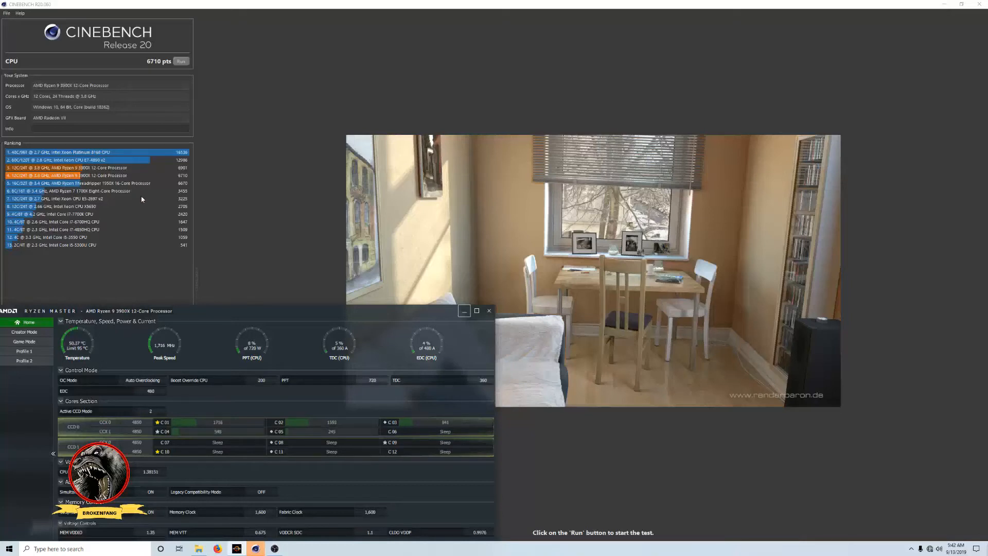
{"action": "mouse_move", "coordinate": [191, 271]}
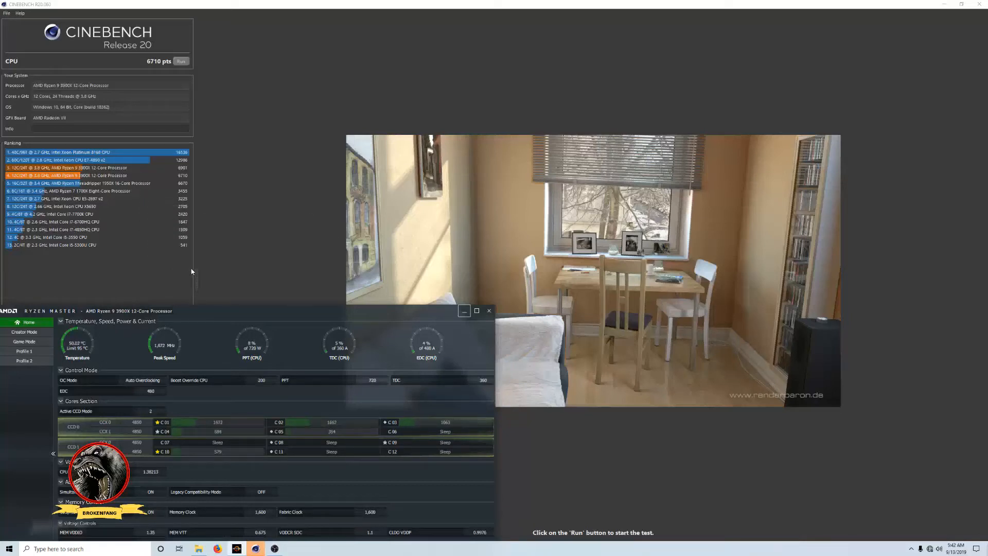